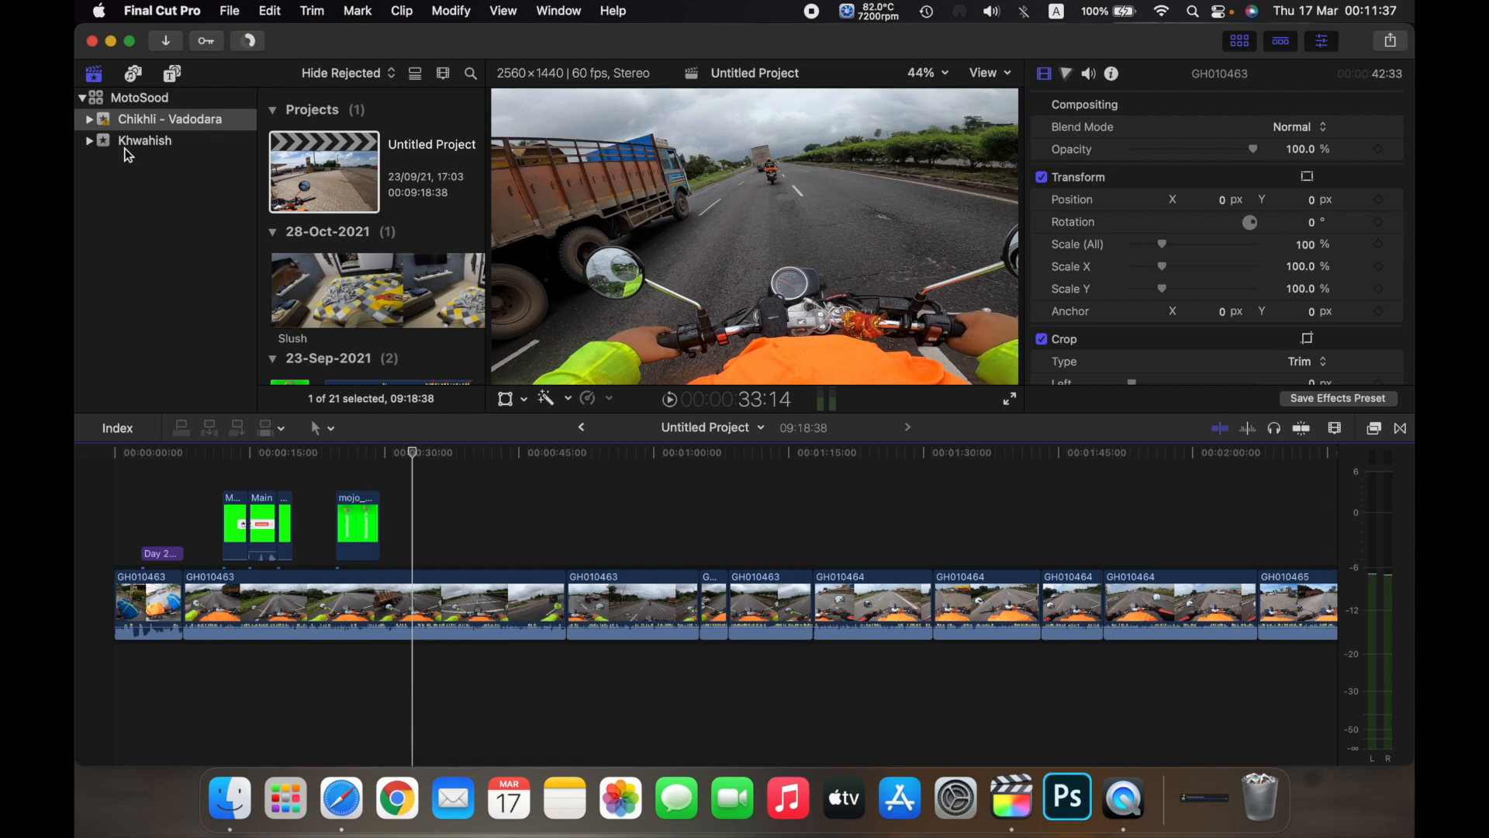
{"action": "mouse_move", "coordinate": [182, 141]}
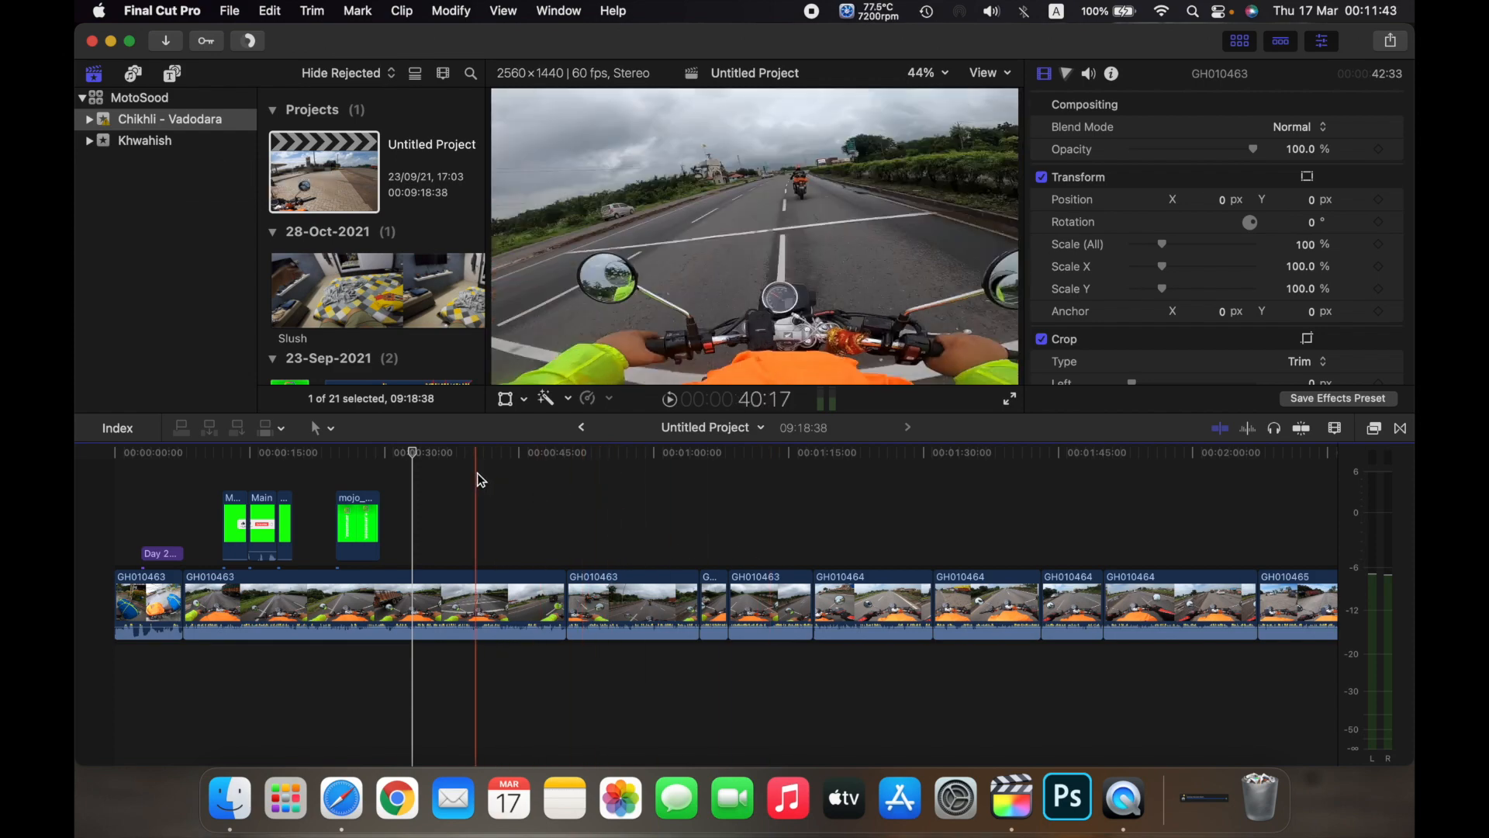
- Select the Chikhli - Vadodara event and open its Untitled Project in the timeline
{"action": "left_click", "coordinate": [411, 452]}
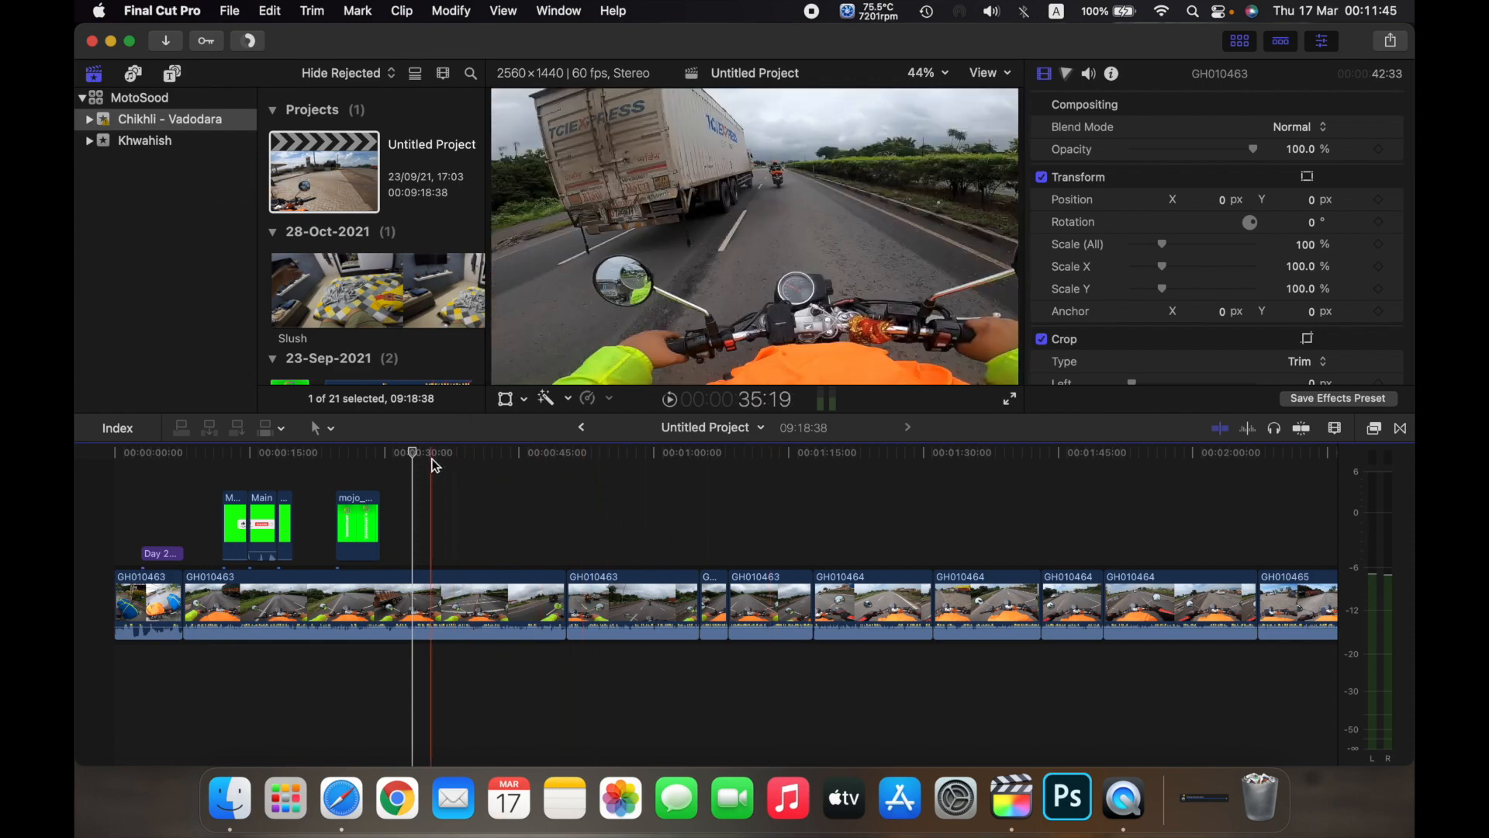
{"action": "left_click", "coordinate": [144, 140]}
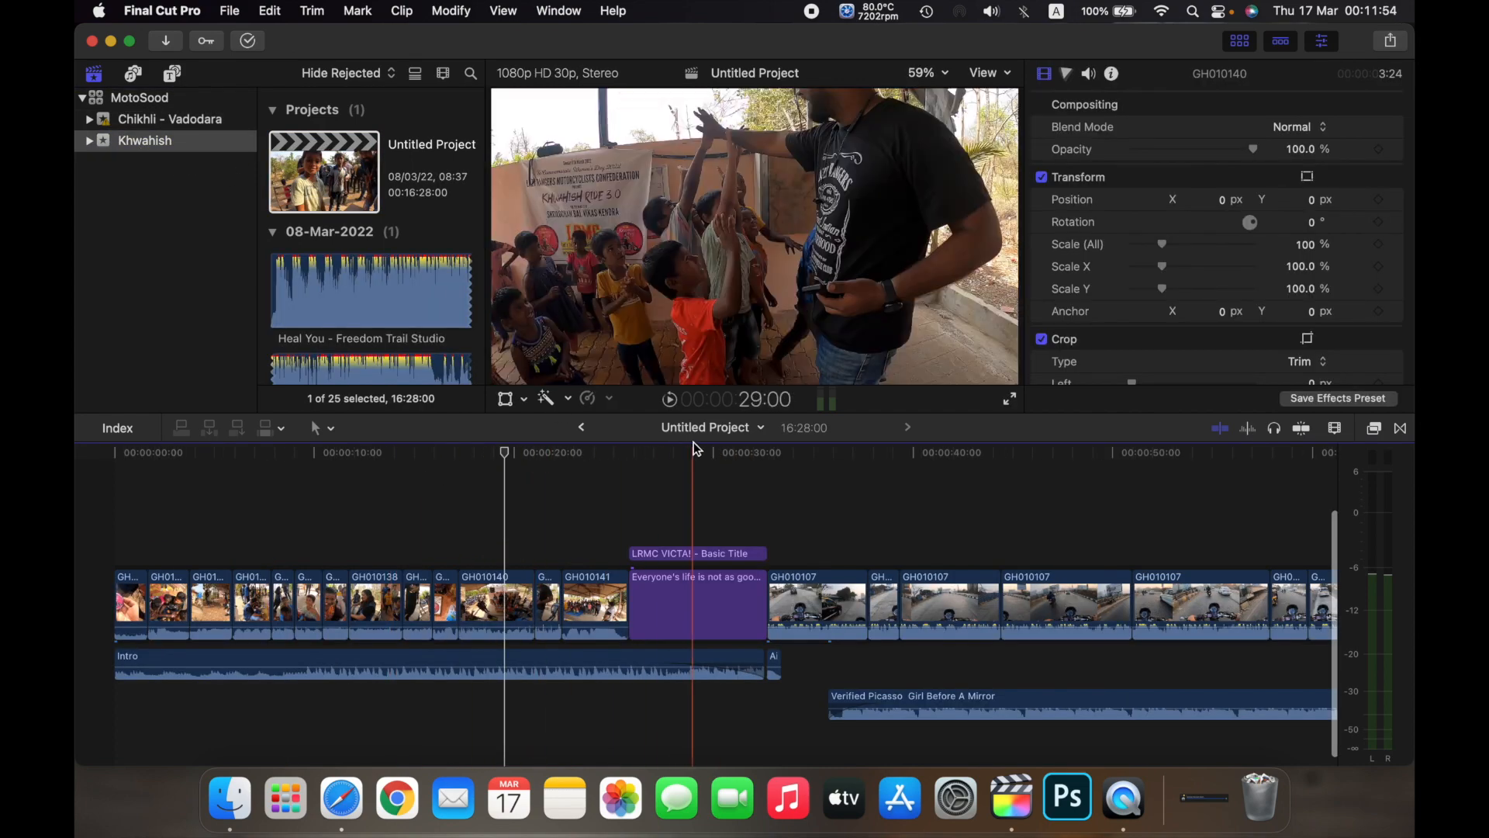
{"action": "mouse_move", "coordinate": [171, 119]}
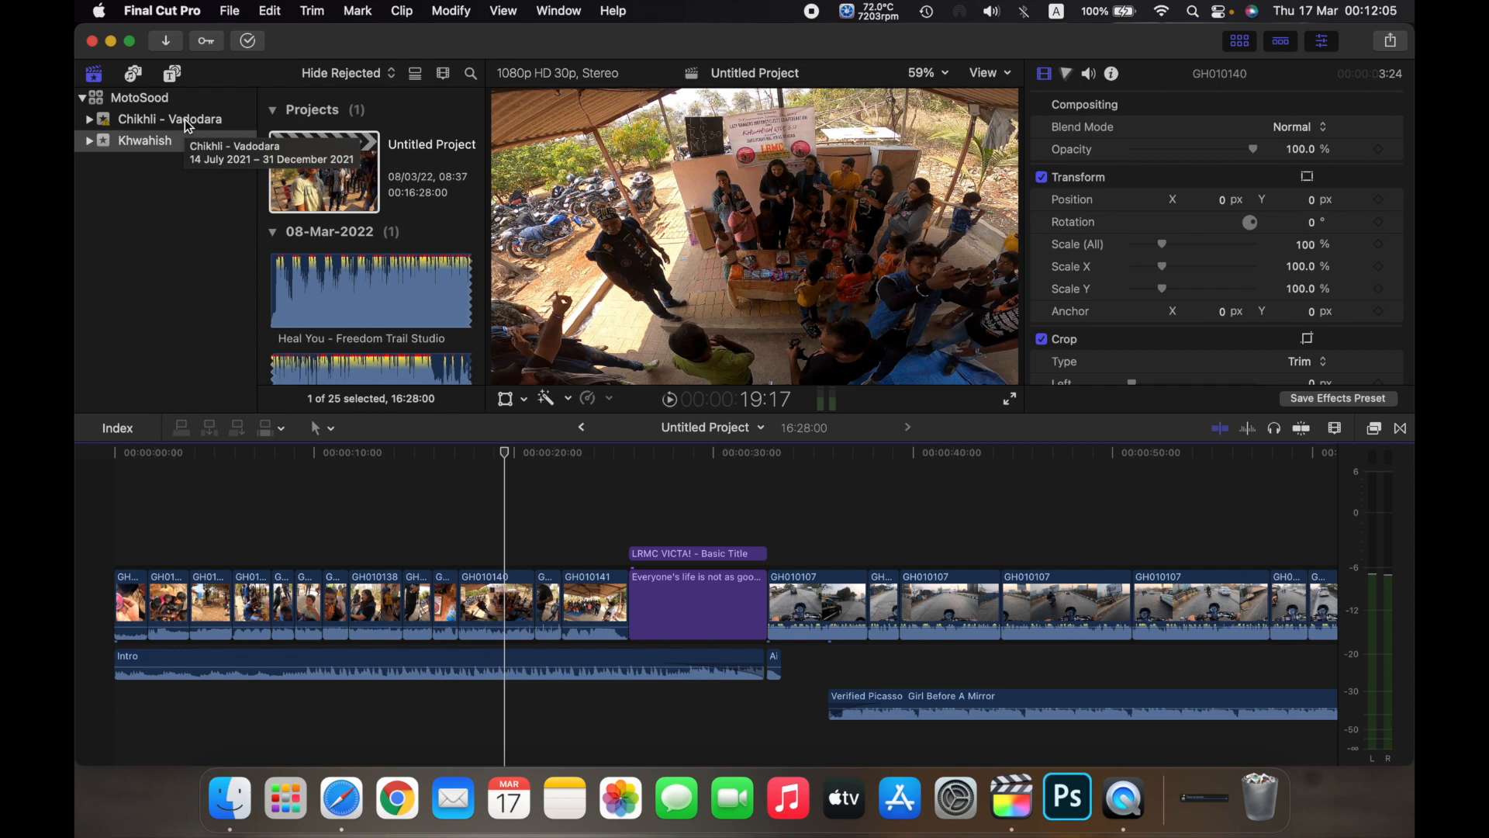
{"action": "left_click", "coordinate": [169, 118]}
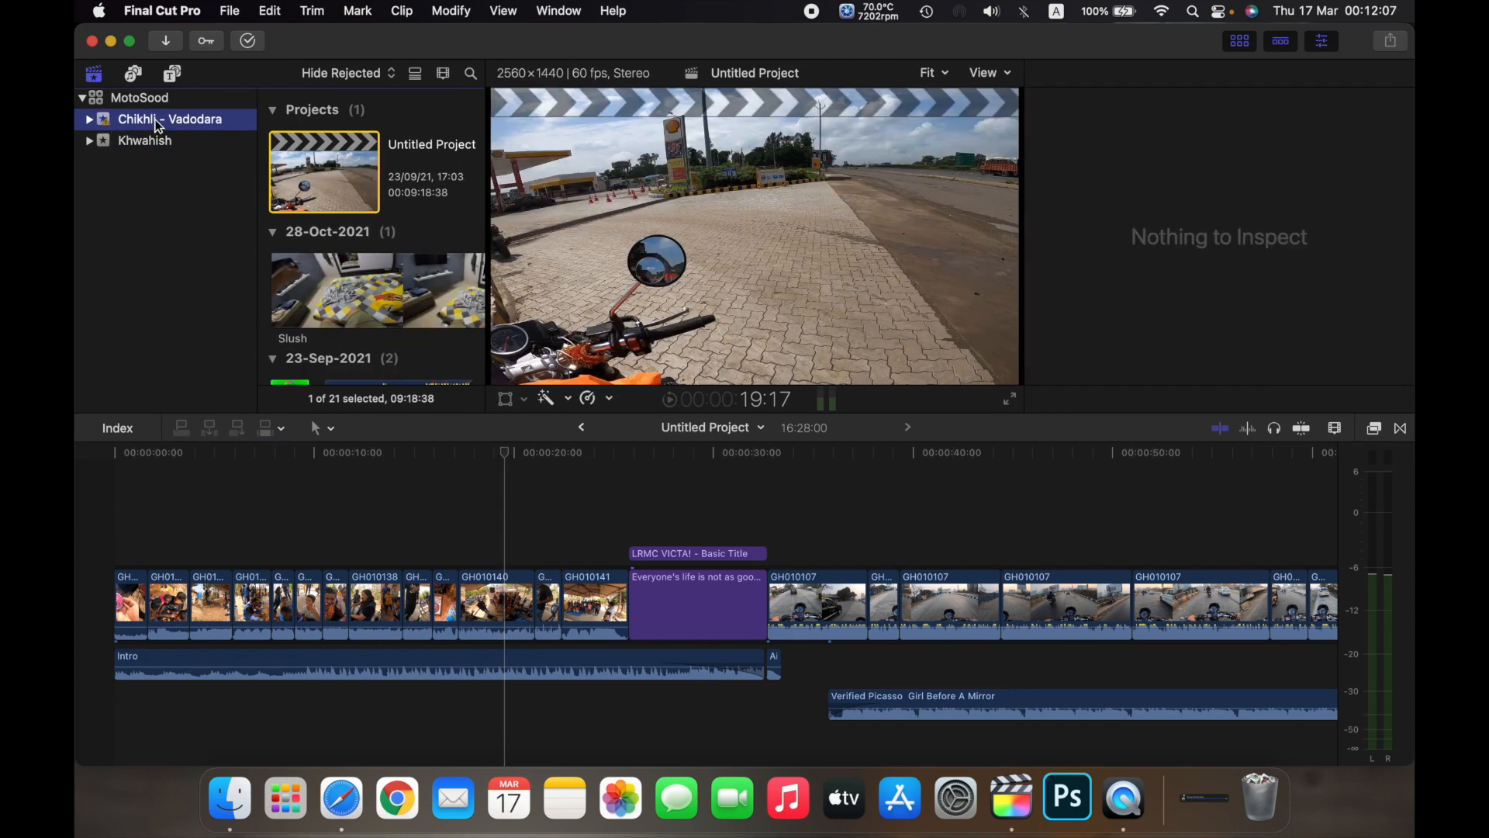
{"action": "double_click", "coordinate": [323, 170]}
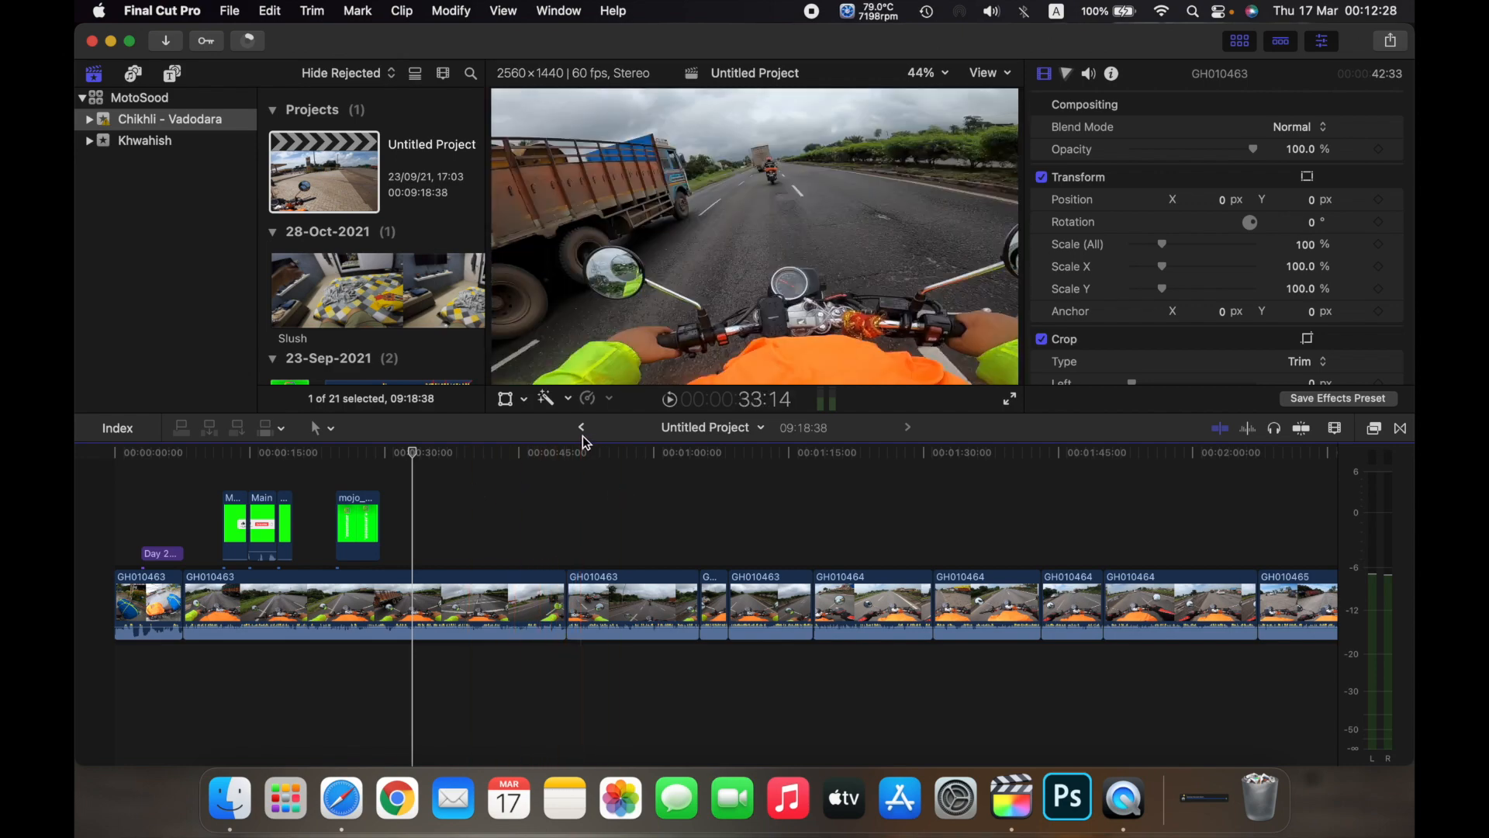
{"action": "mouse_move", "coordinate": [580, 428]}
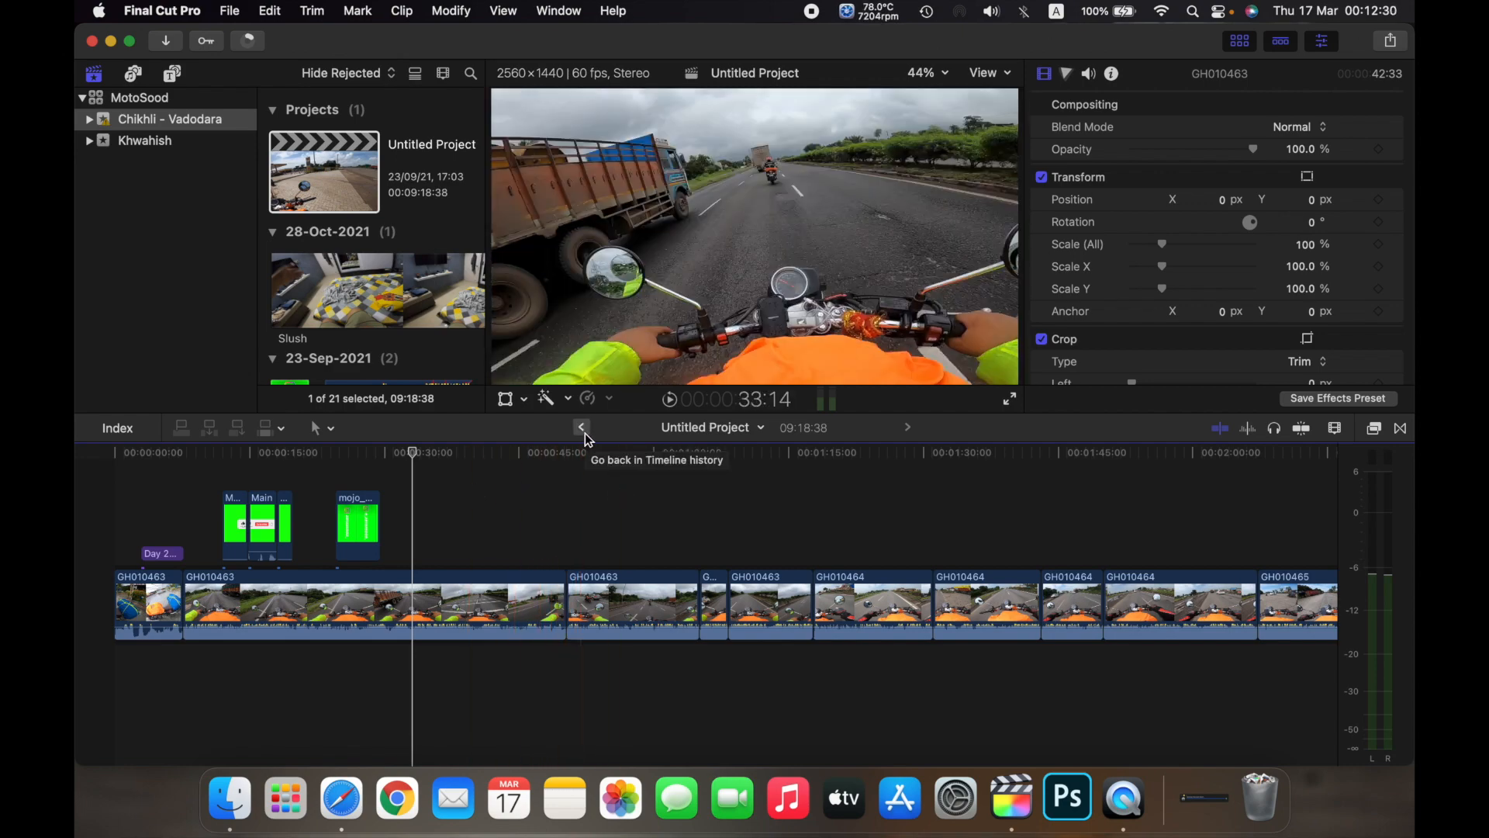
- Go back in timeline history to reopen the Khwahish project
{"action": "left_click", "coordinate": [580, 426]}
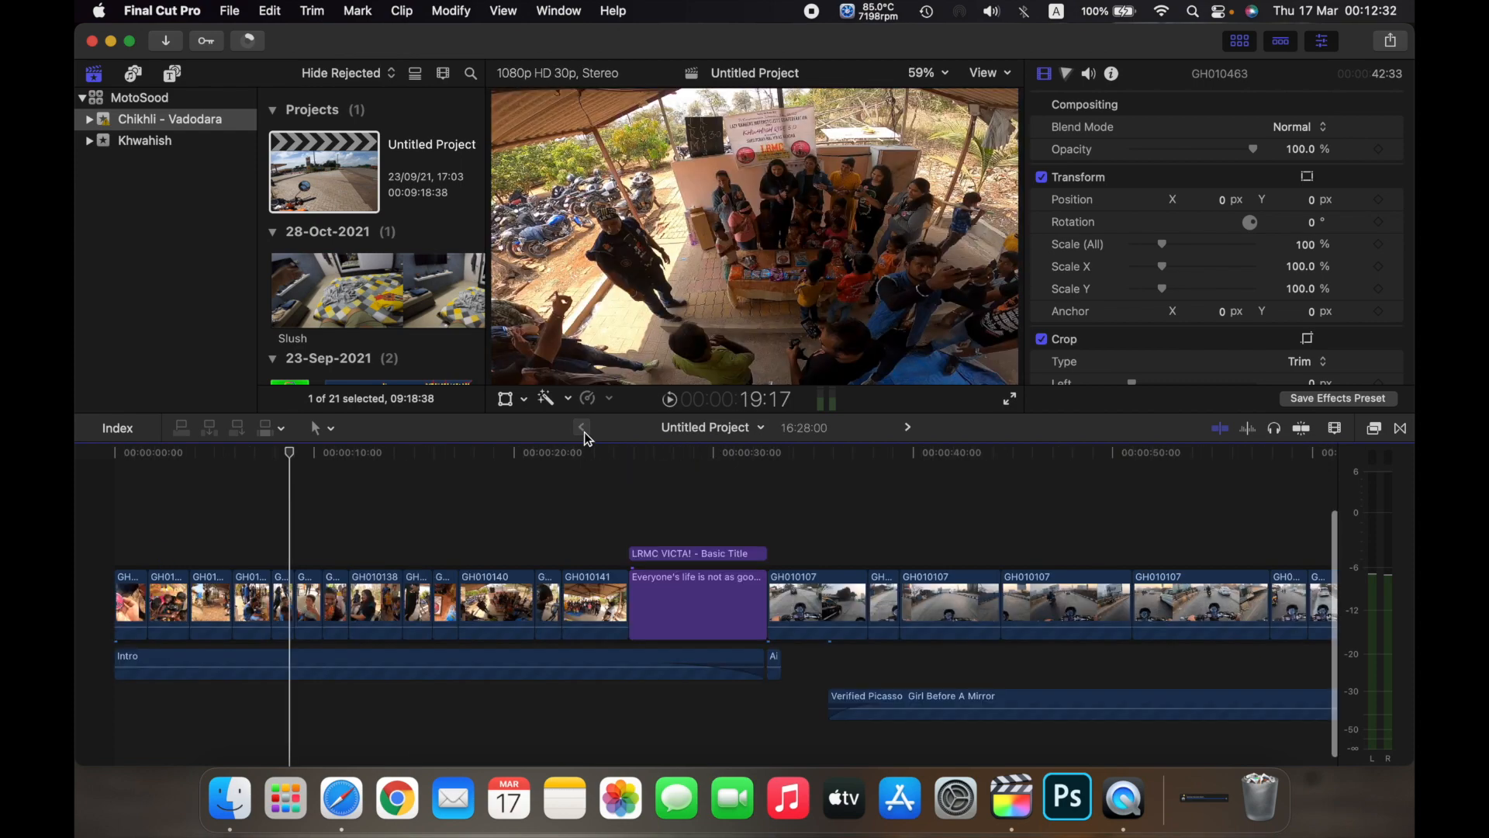
{"action": "left_click", "coordinate": [504, 452]}
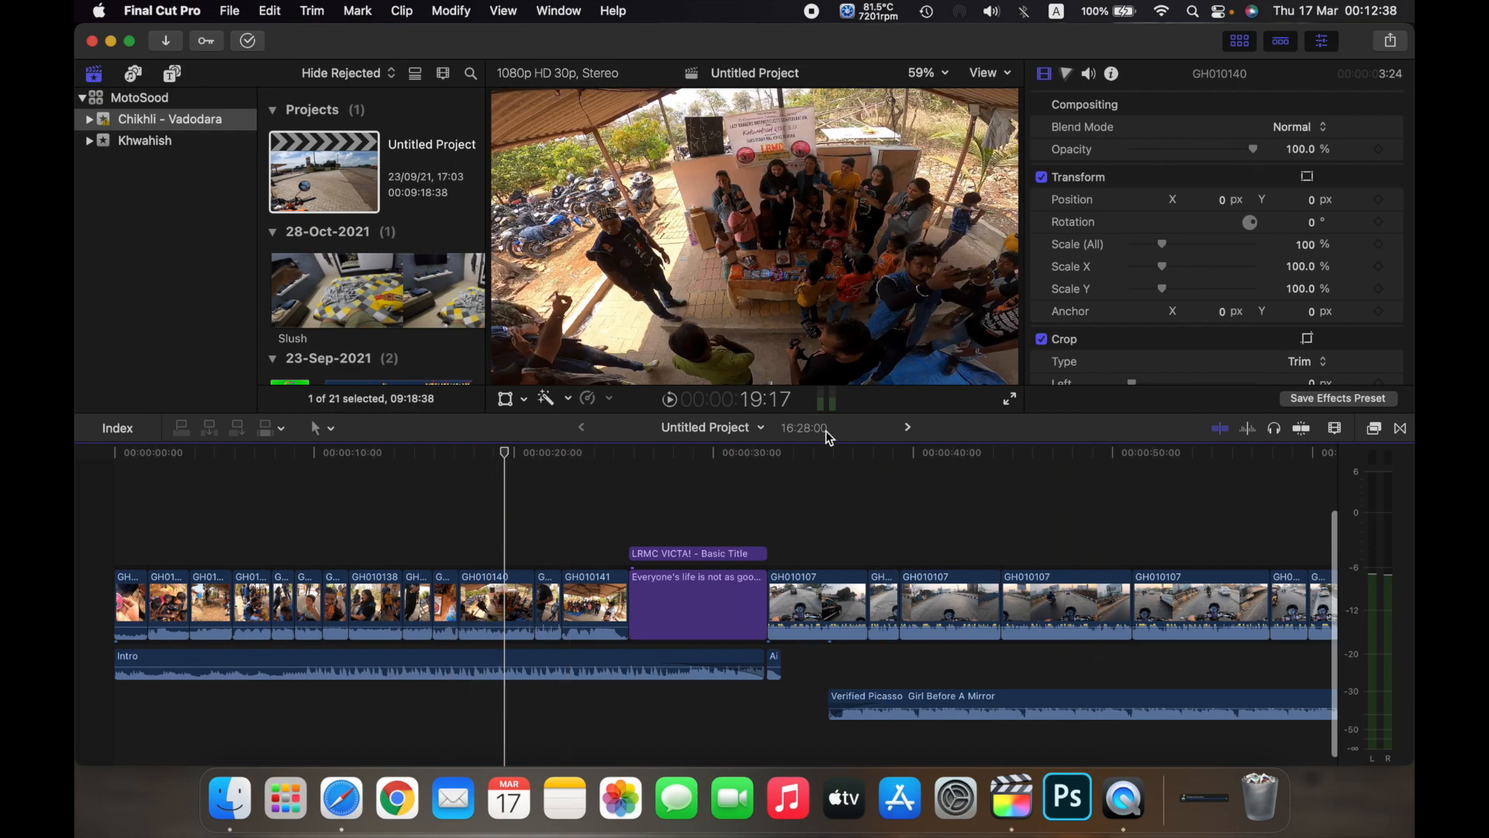
{"action": "mouse_move", "coordinate": [906, 427]}
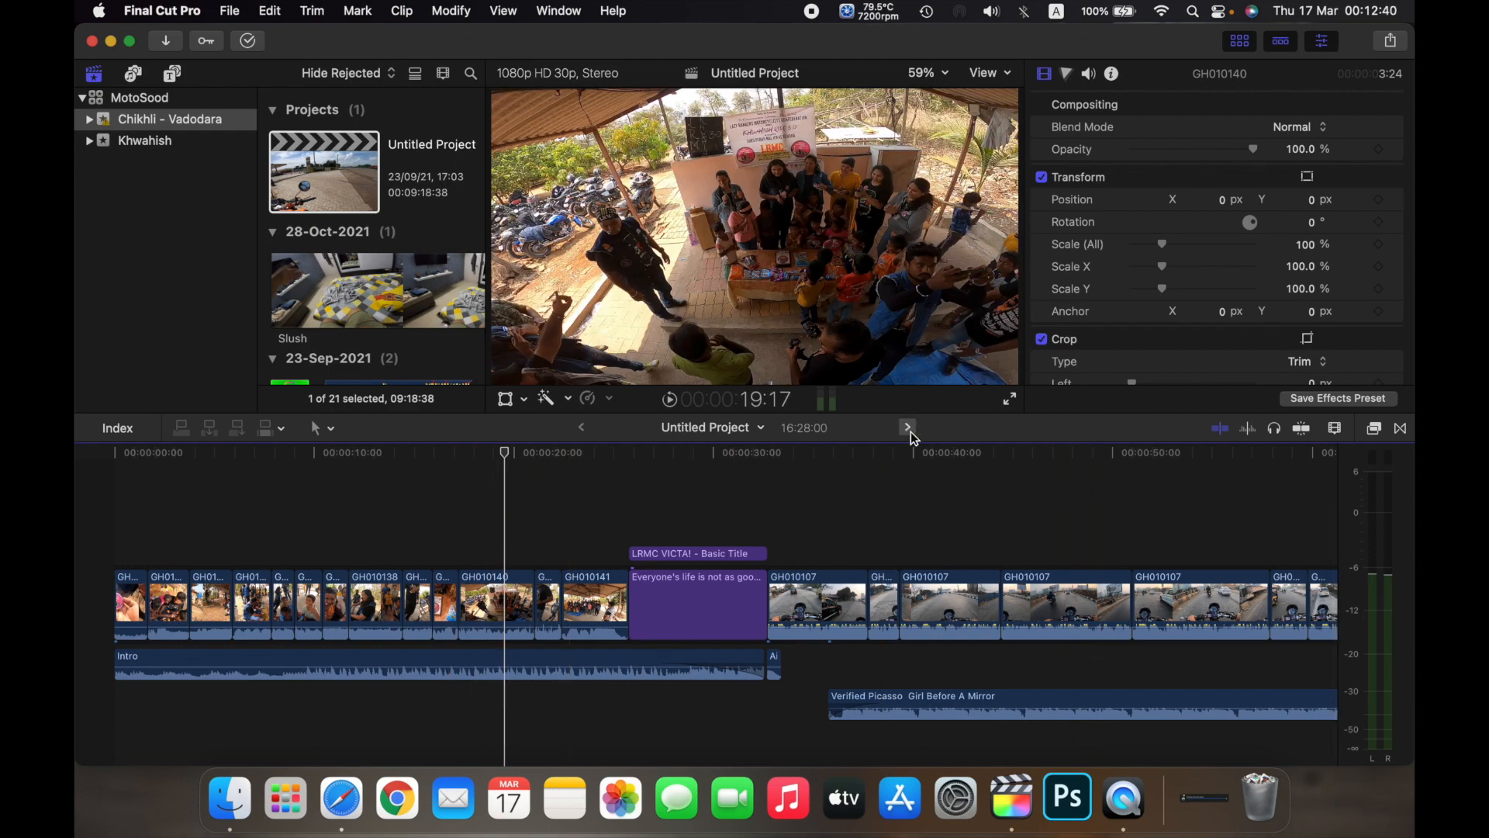